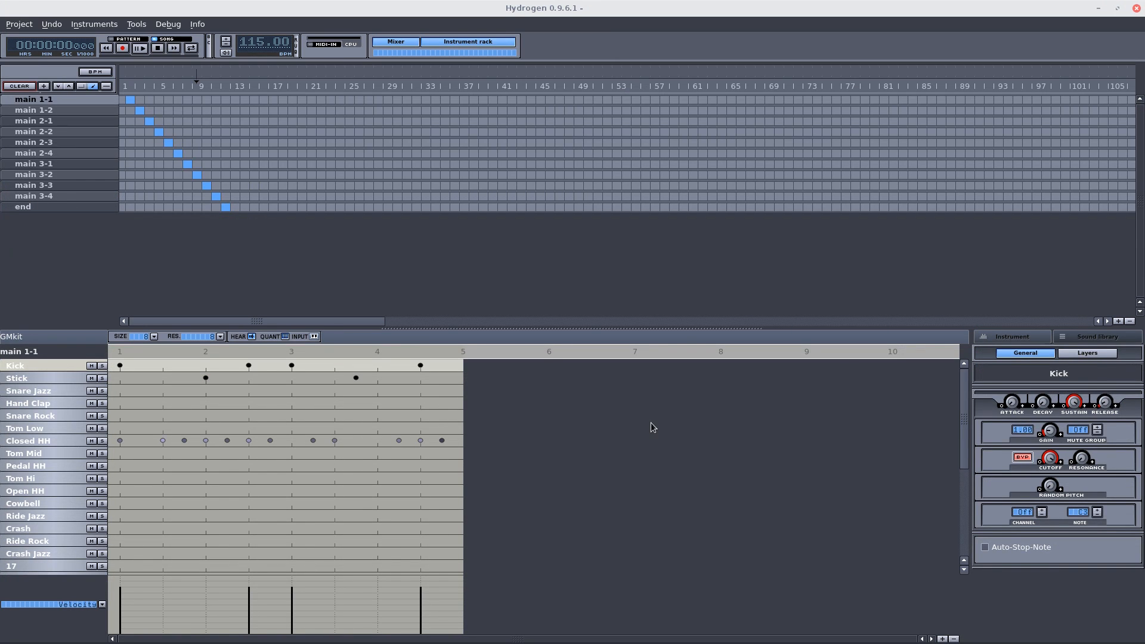
pyautogui.moveTo(652, 302)
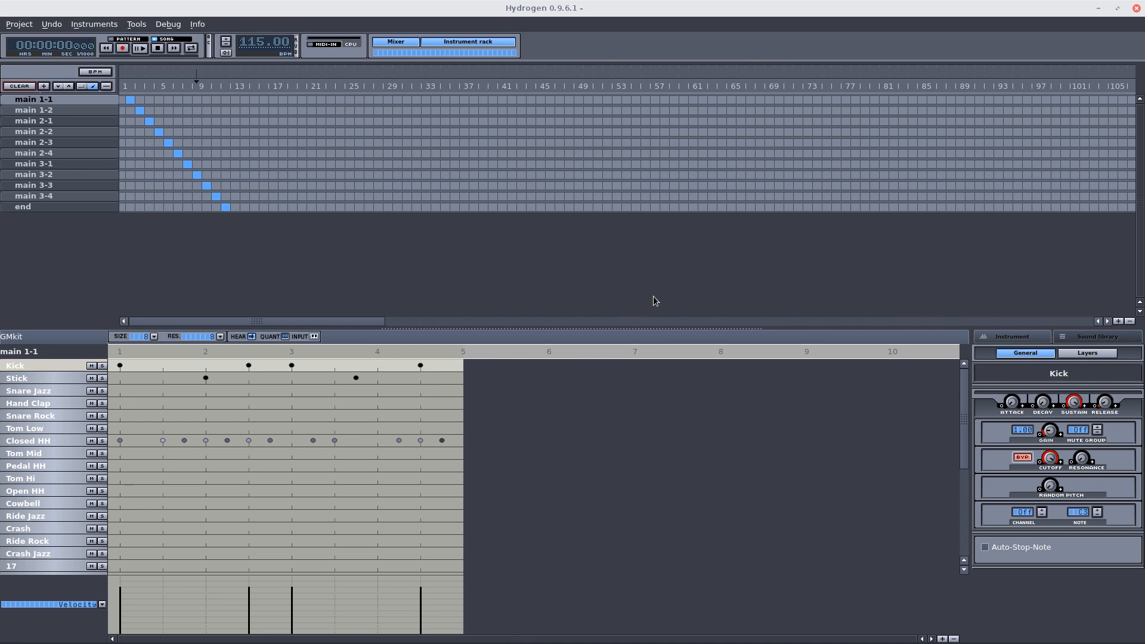
pyautogui.moveTo(54, 378)
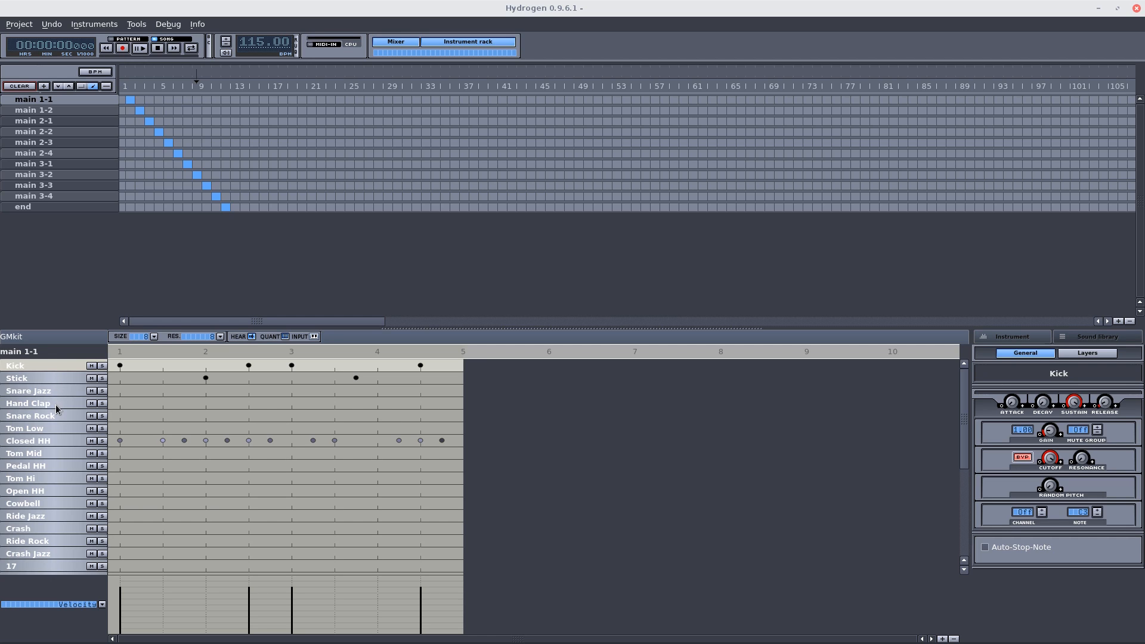
pyautogui.moveTo(52, 428)
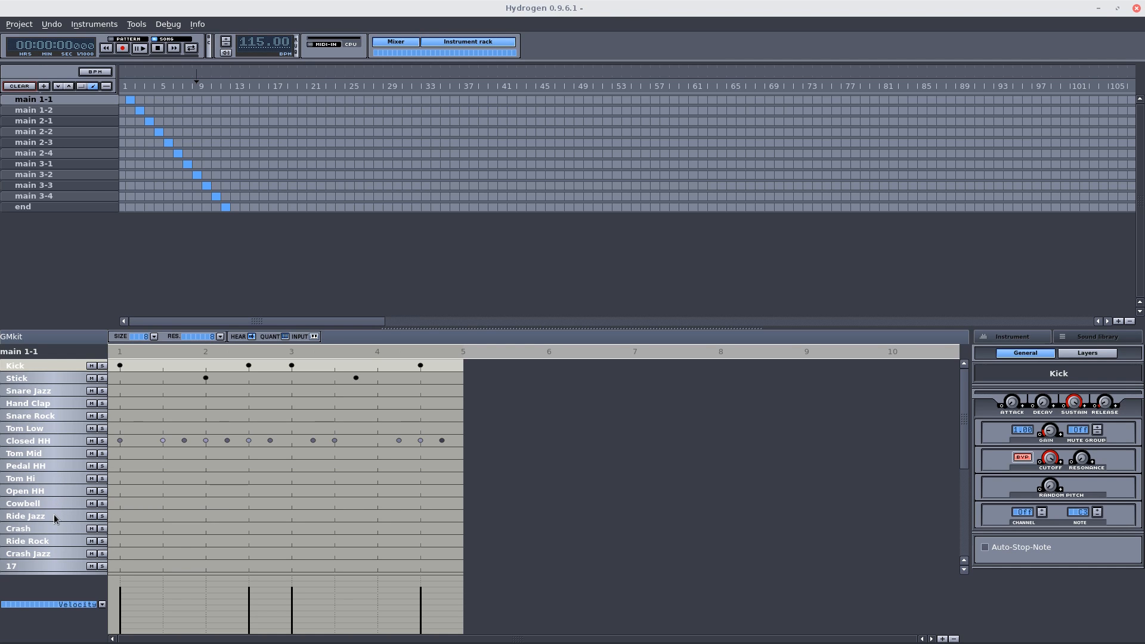
pyautogui.moveTo(55, 539)
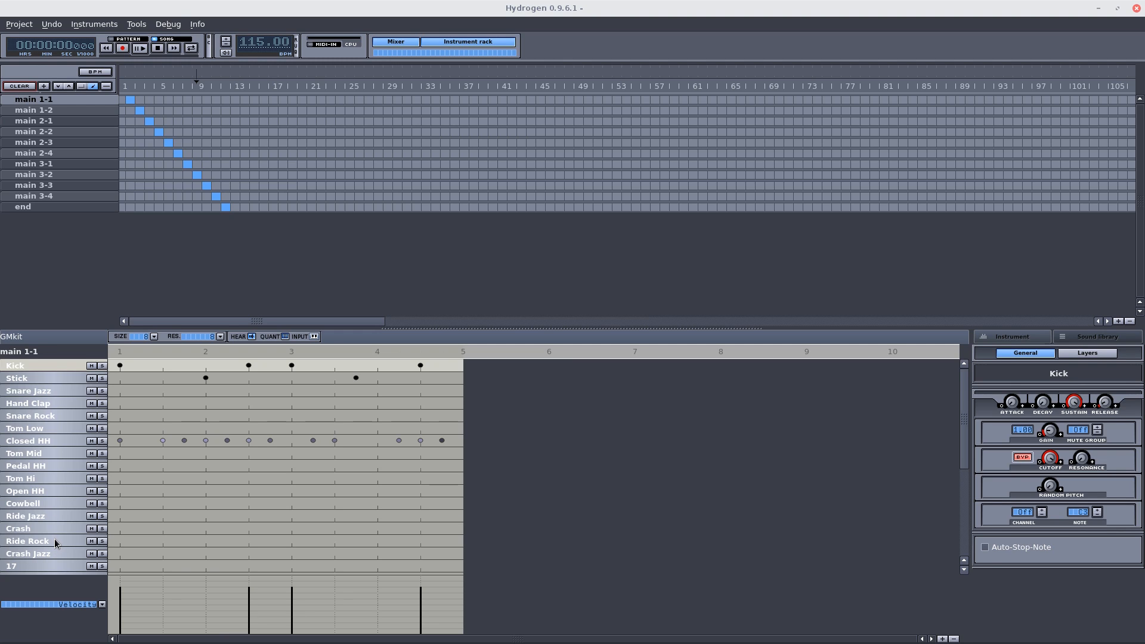
pyautogui.moveTo(56, 554)
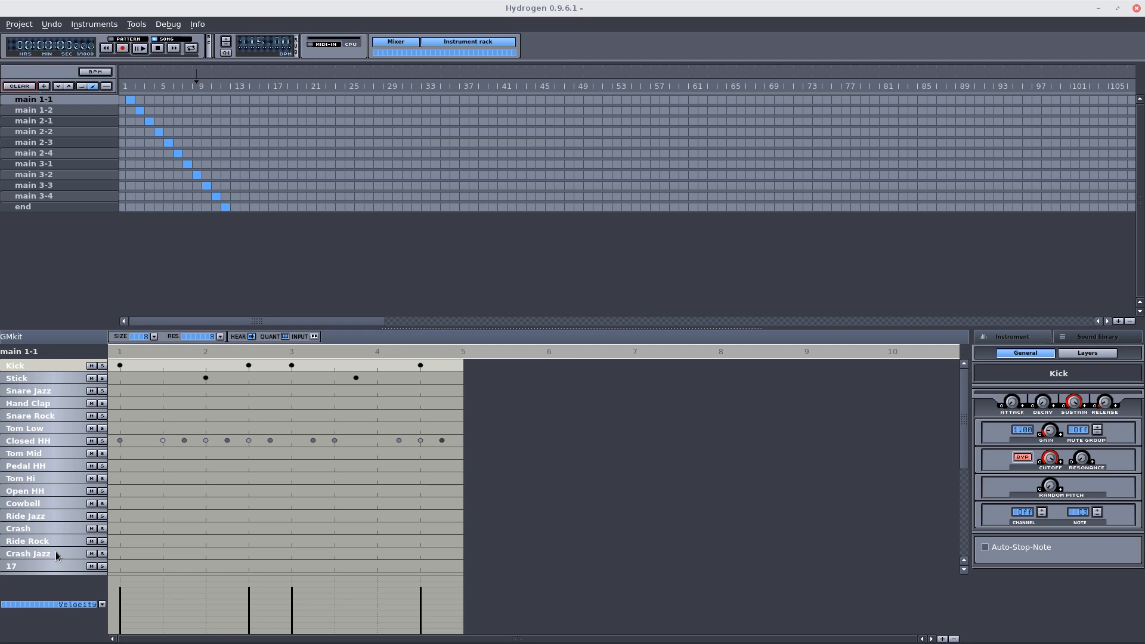
pyautogui.moveTo(712, 591)
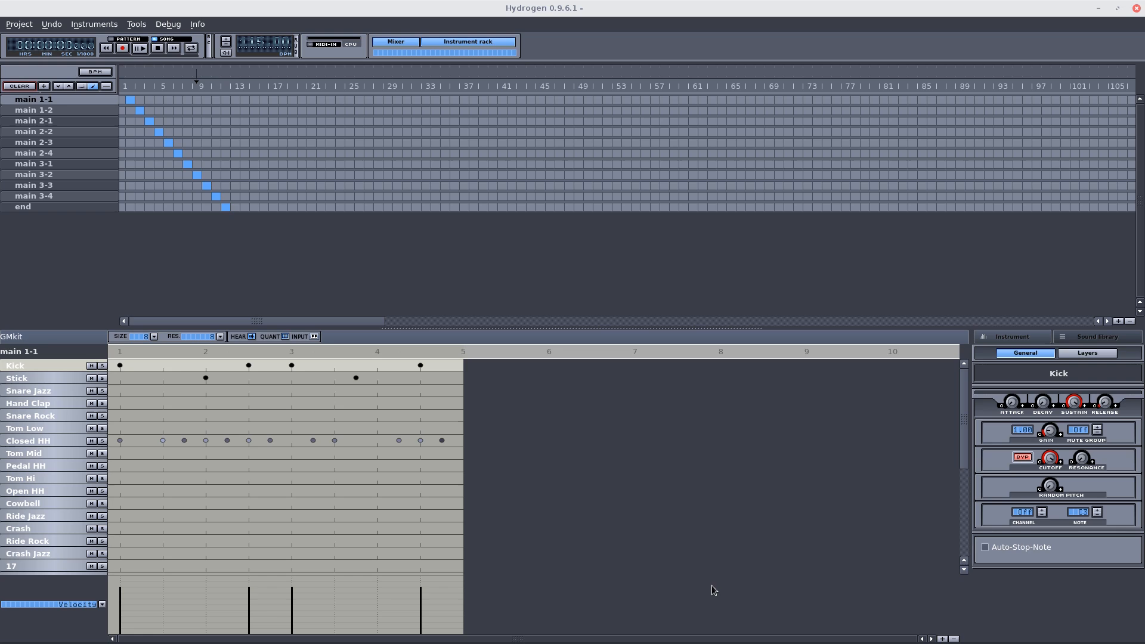
# Play the demo song from the beginning, then stop and rewind it.
pyautogui.click(140, 48)
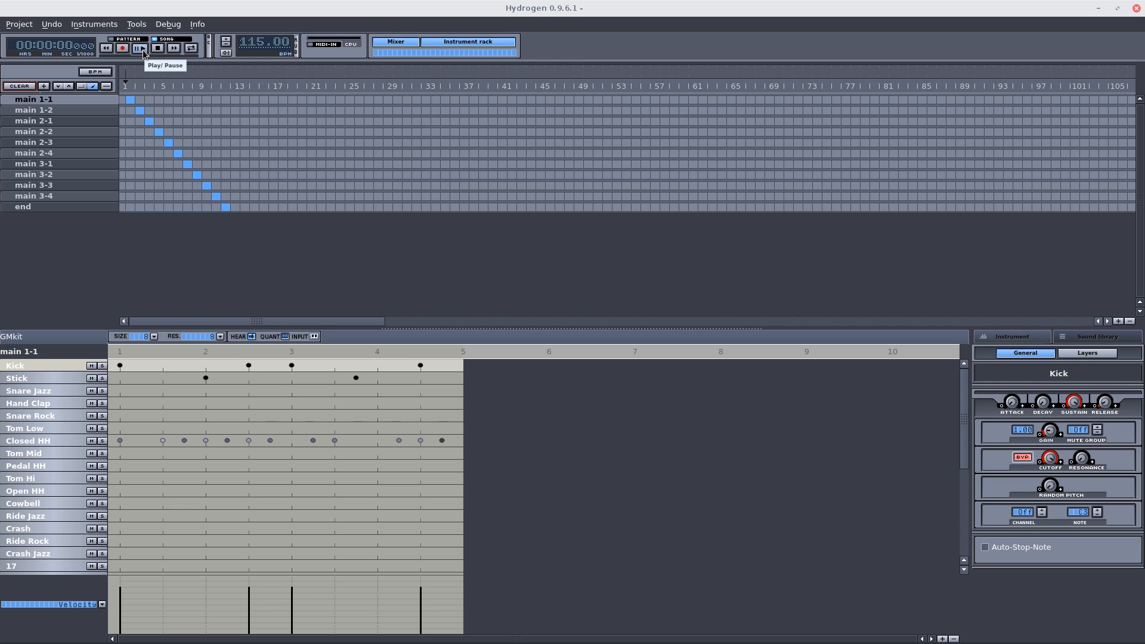
pyautogui.click(139, 48)
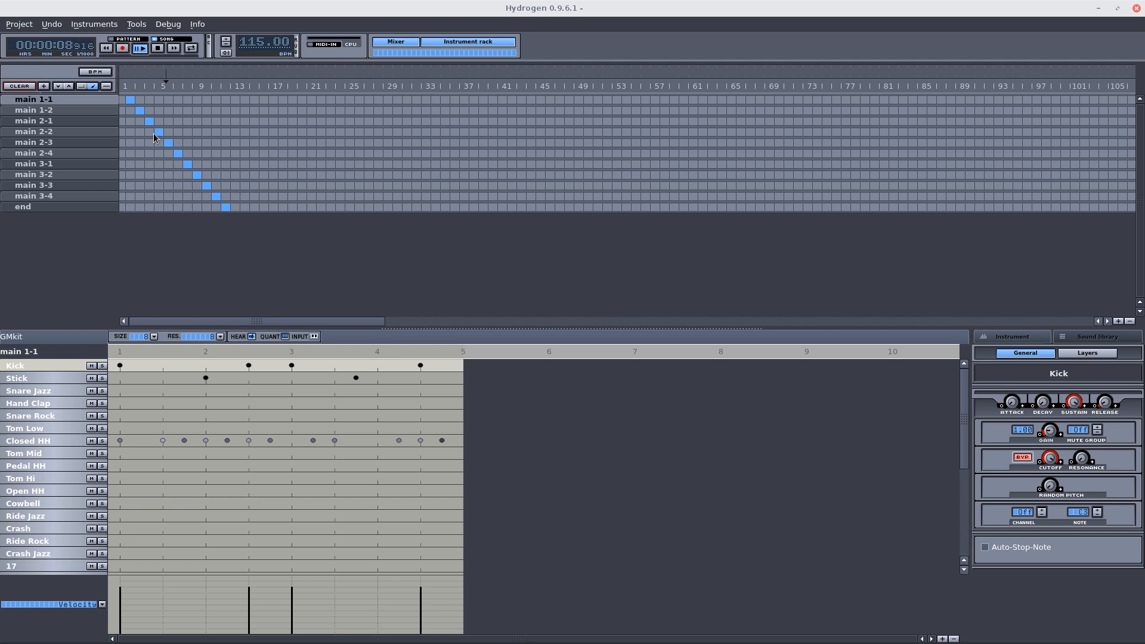
pyautogui.click(156, 48)
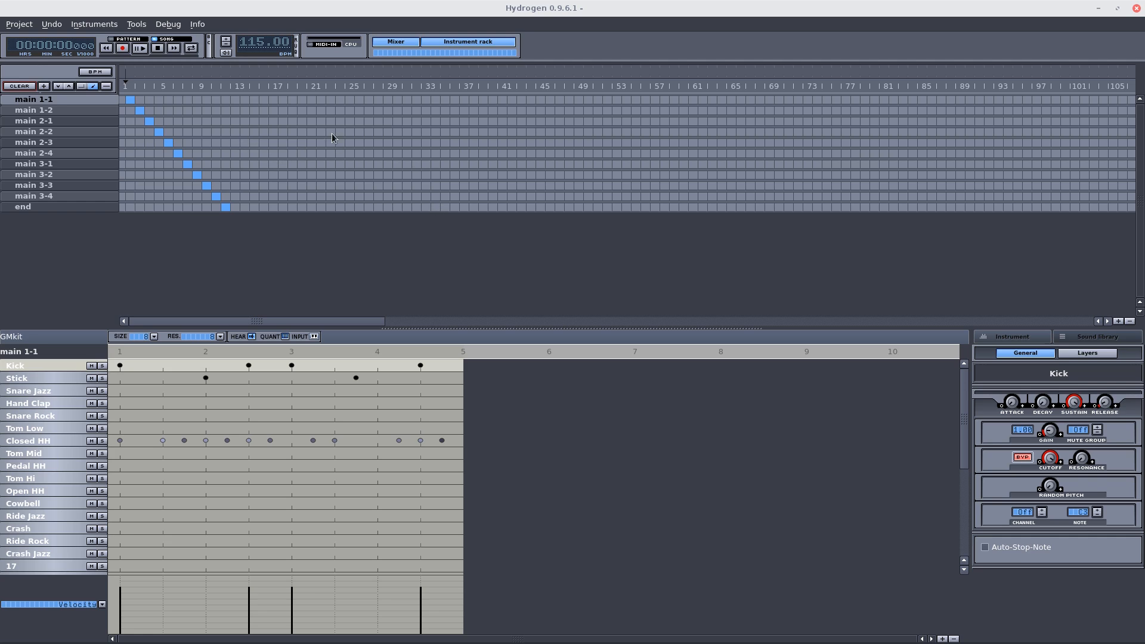
pyautogui.moveTo(202, 463)
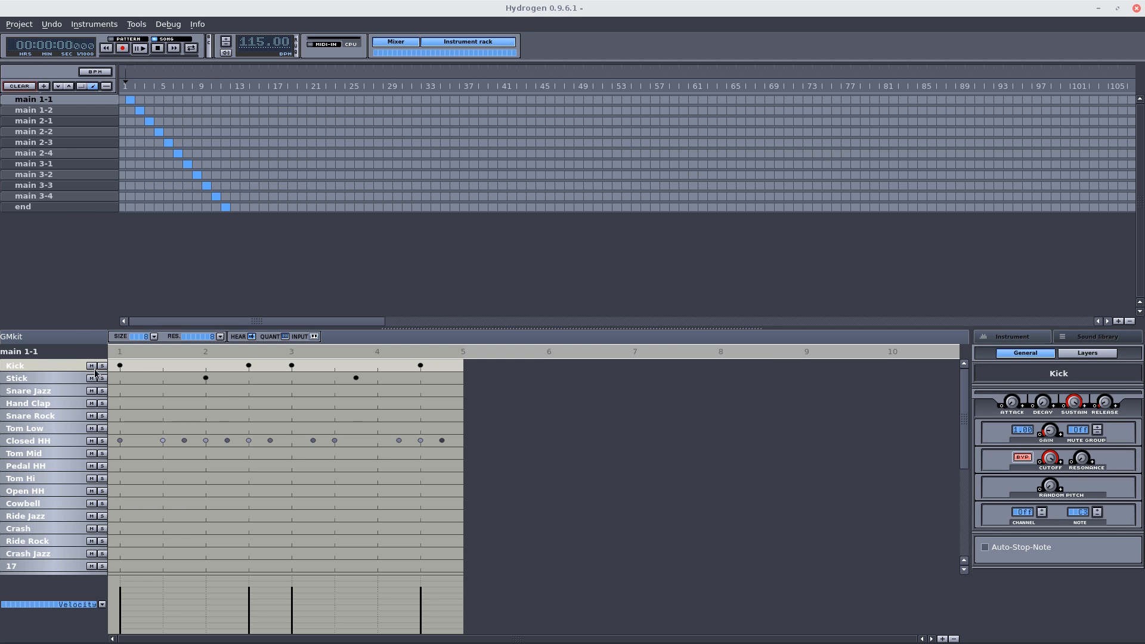
pyautogui.moveTo(66, 187)
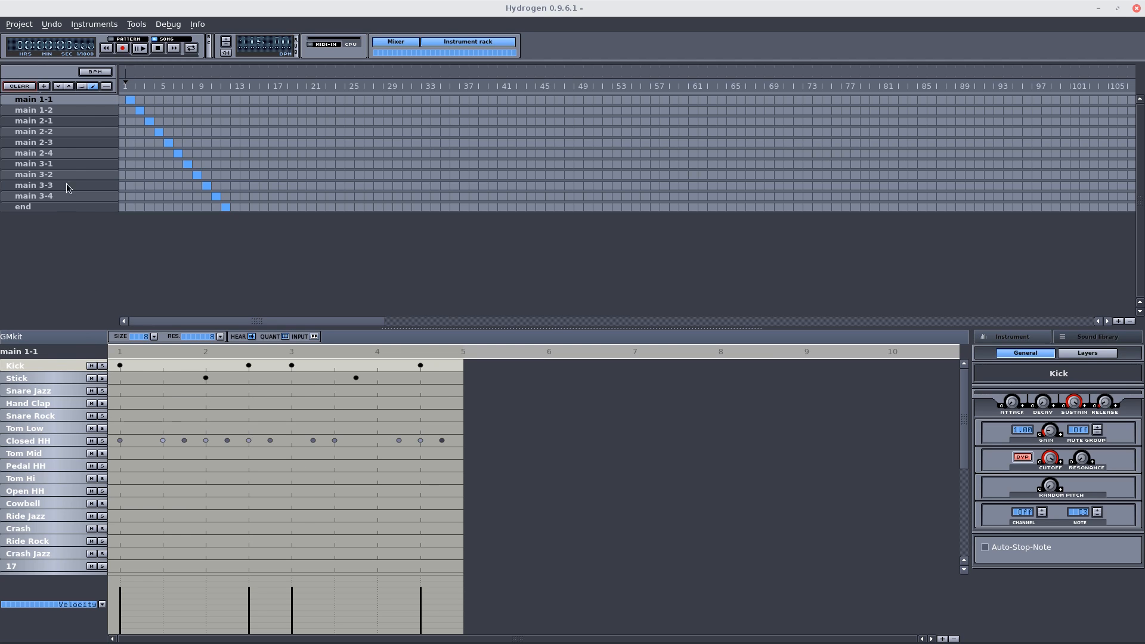
# Inspect patterns main 1-2 and main 2-4, return to main 1-1, and bring up the Instruments menu.
pyautogui.click(34, 109)
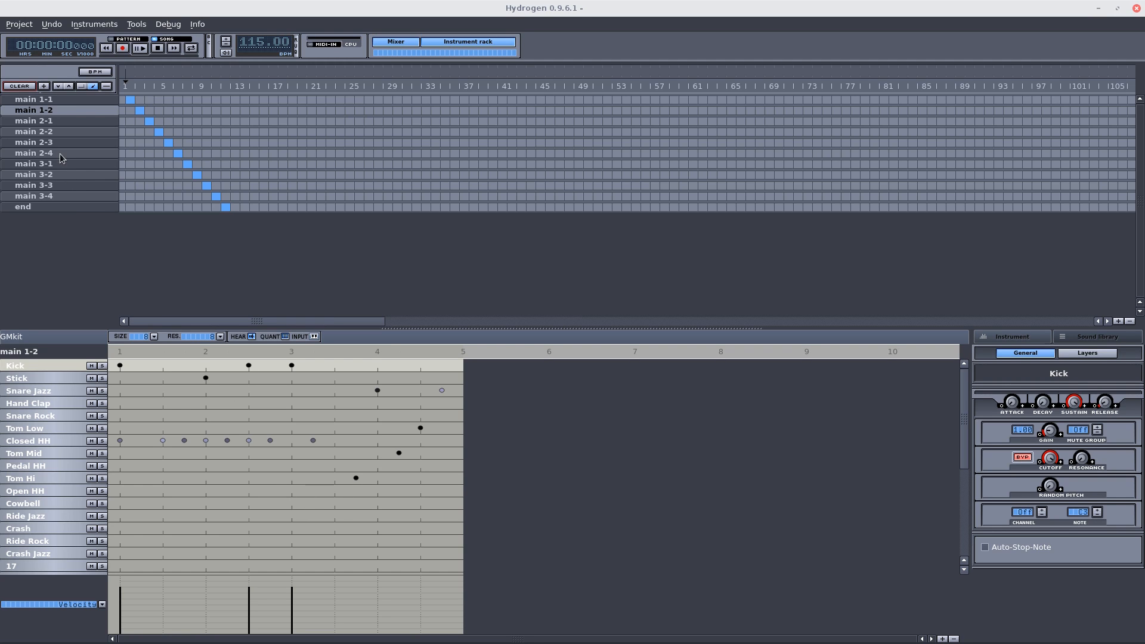
pyautogui.click(33, 152)
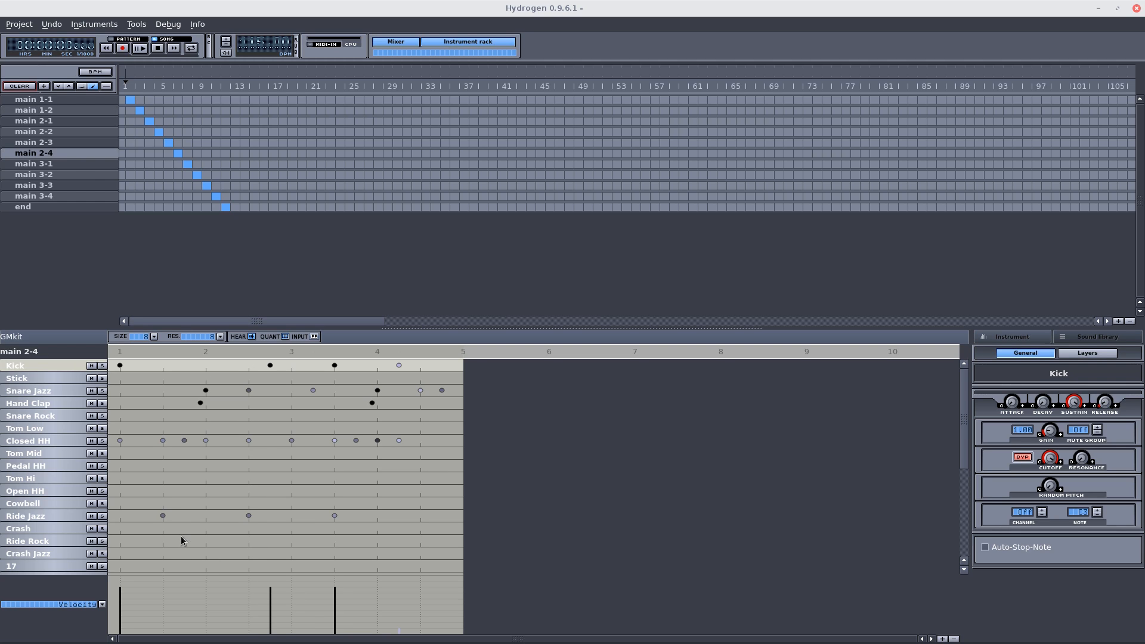
pyautogui.click(18, 24)
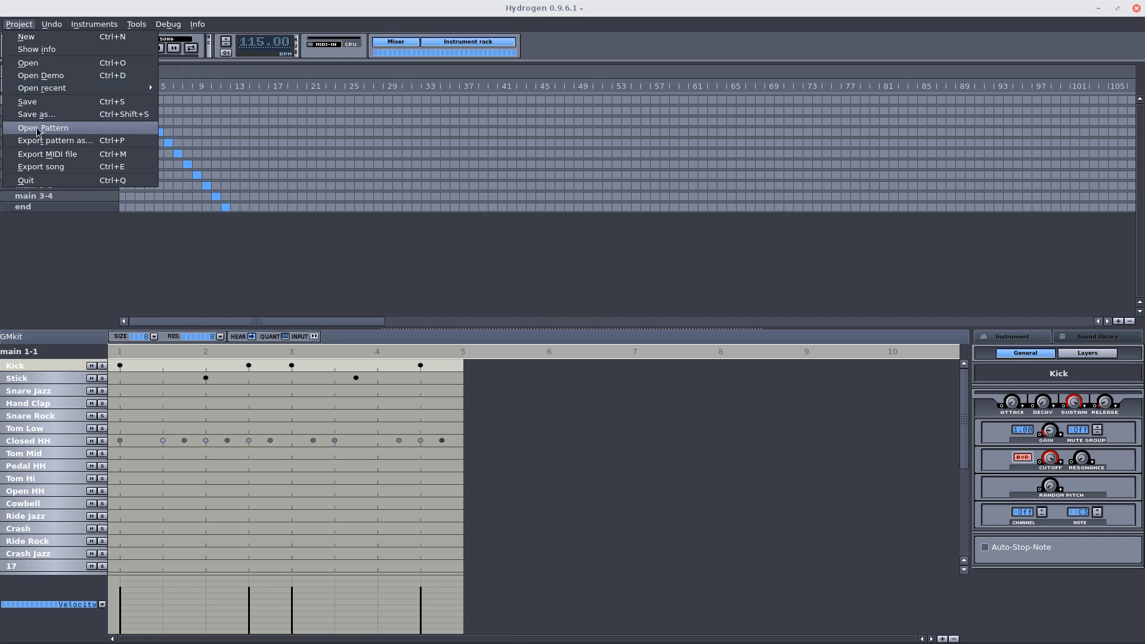
pyautogui.click(93, 24)
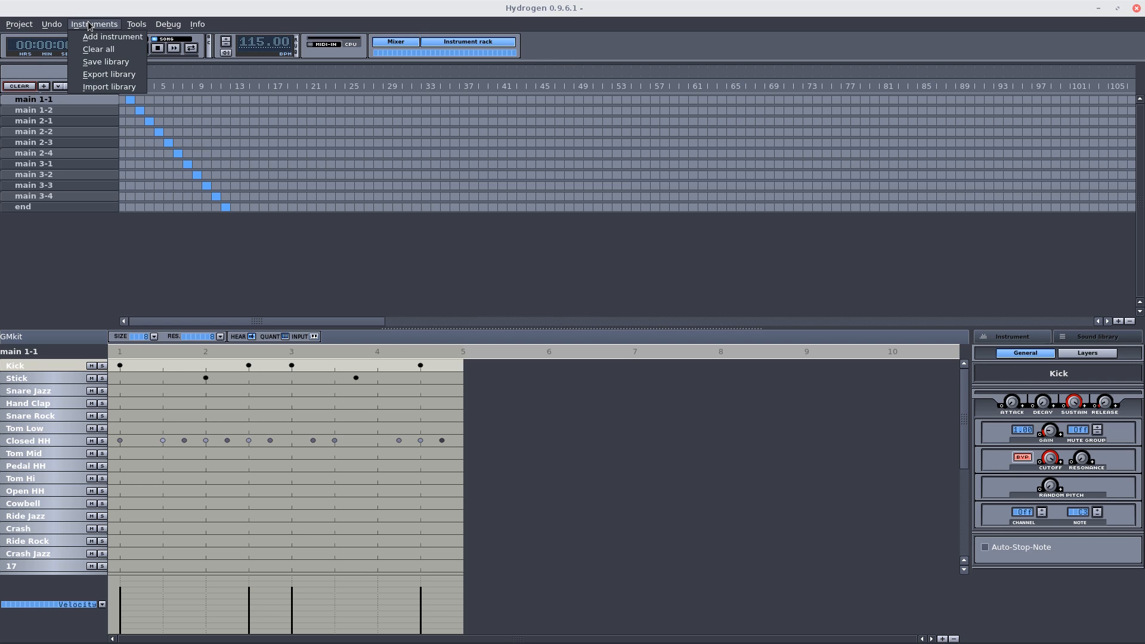
# Browse the online drumkit list in the Sound Library Import window.
pyautogui.click(109, 86)
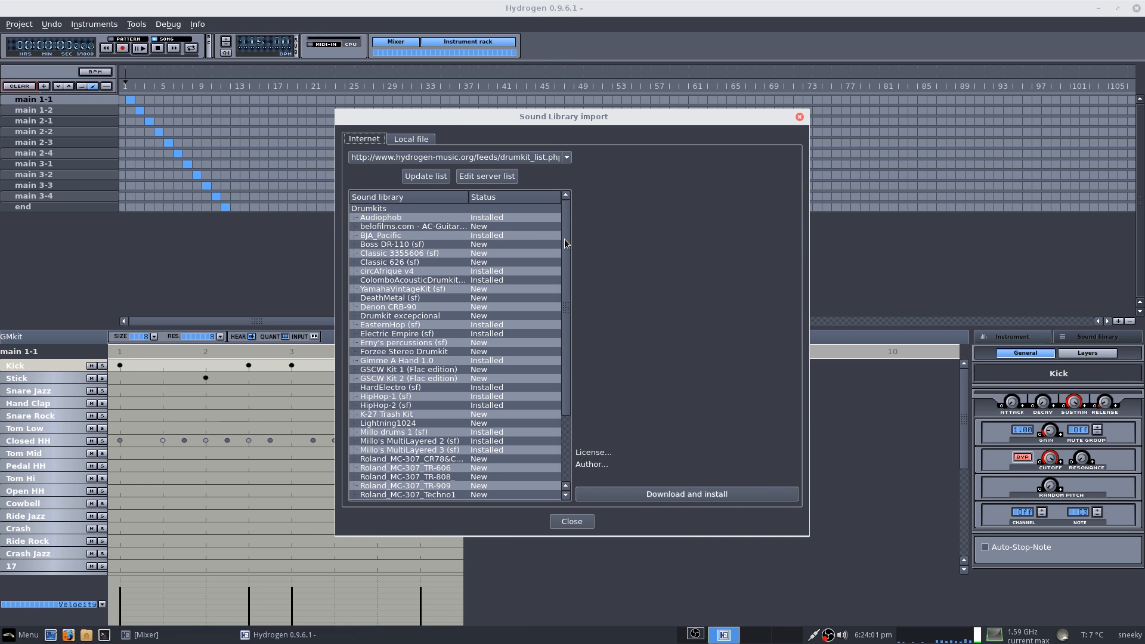
pyautogui.moveTo(453, 305)
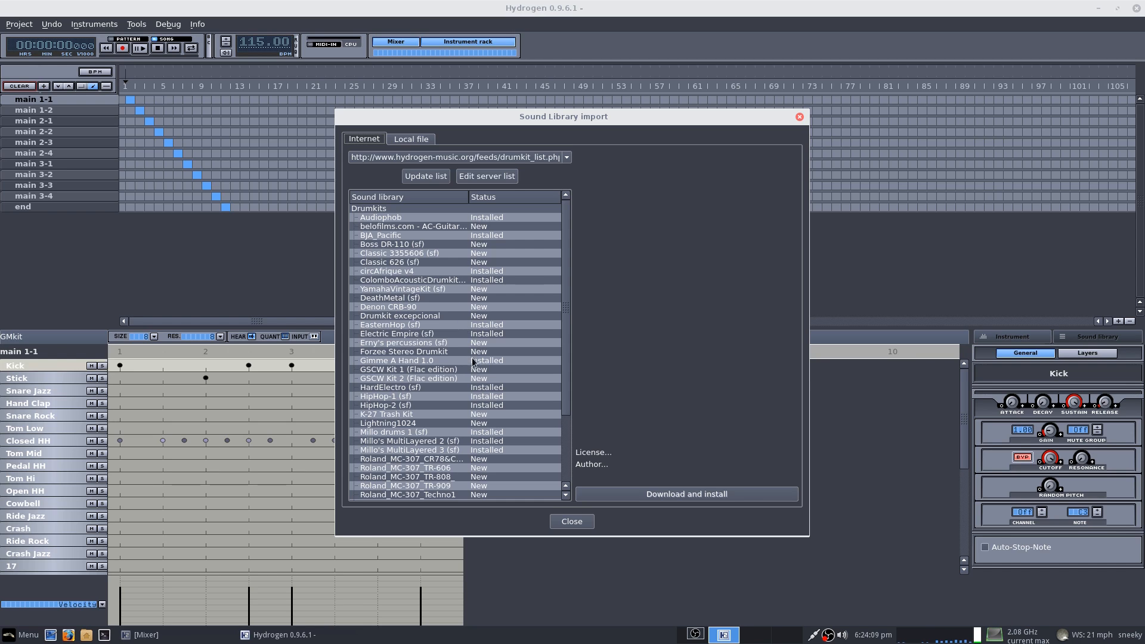
pyautogui.moveTo(531, 441)
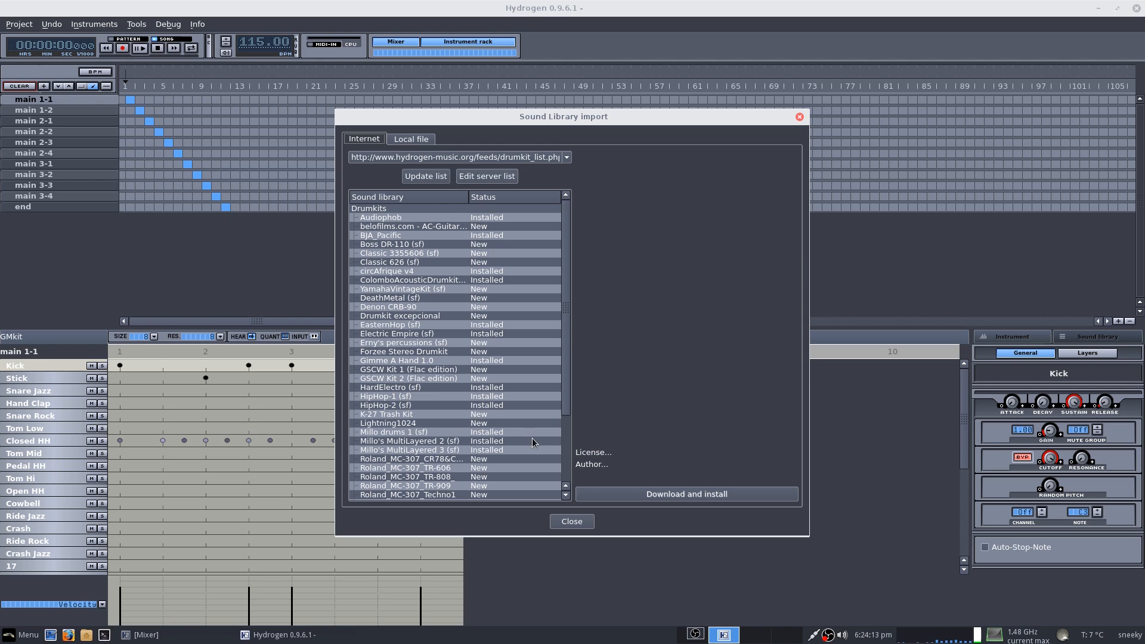
pyautogui.scroll(-3)
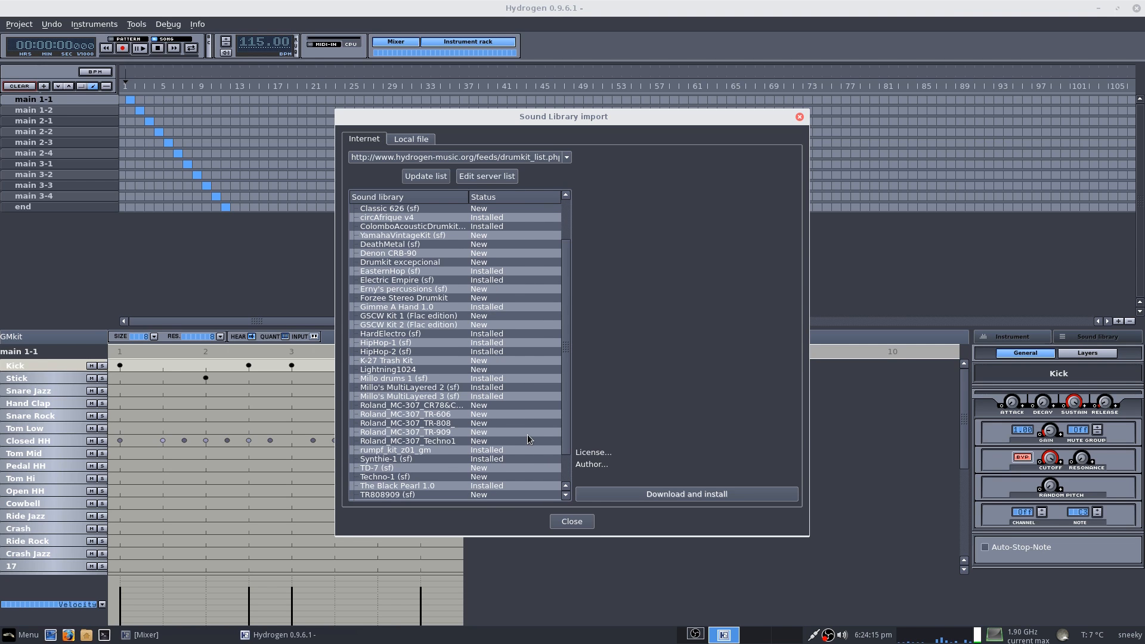
pyautogui.moveTo(454, 443)
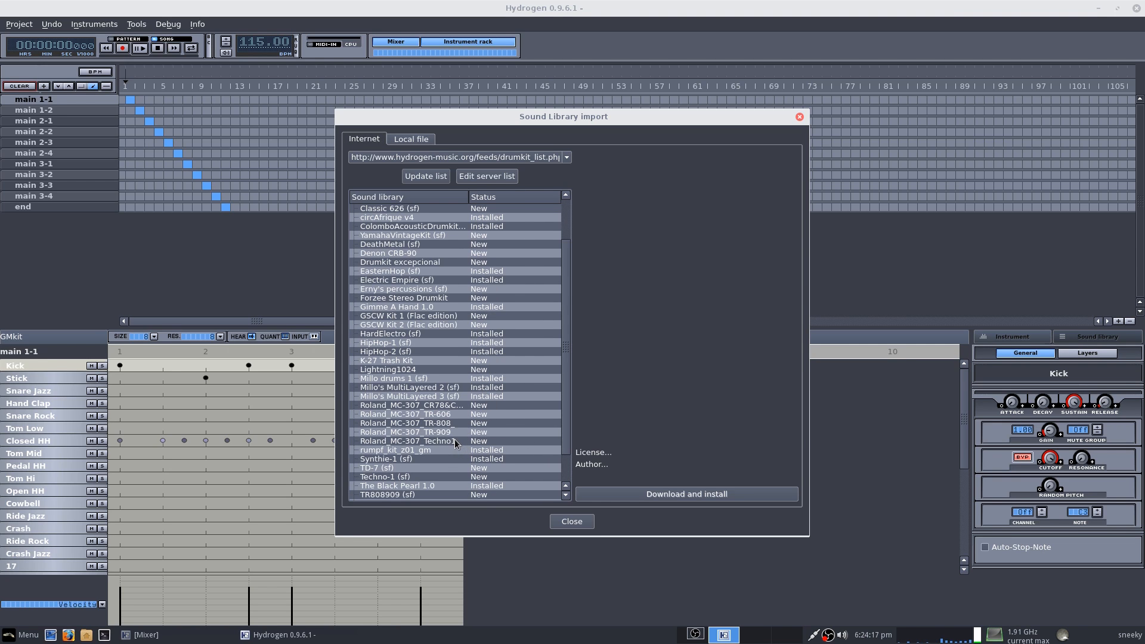
pyautogui.moveTo(456, 483)
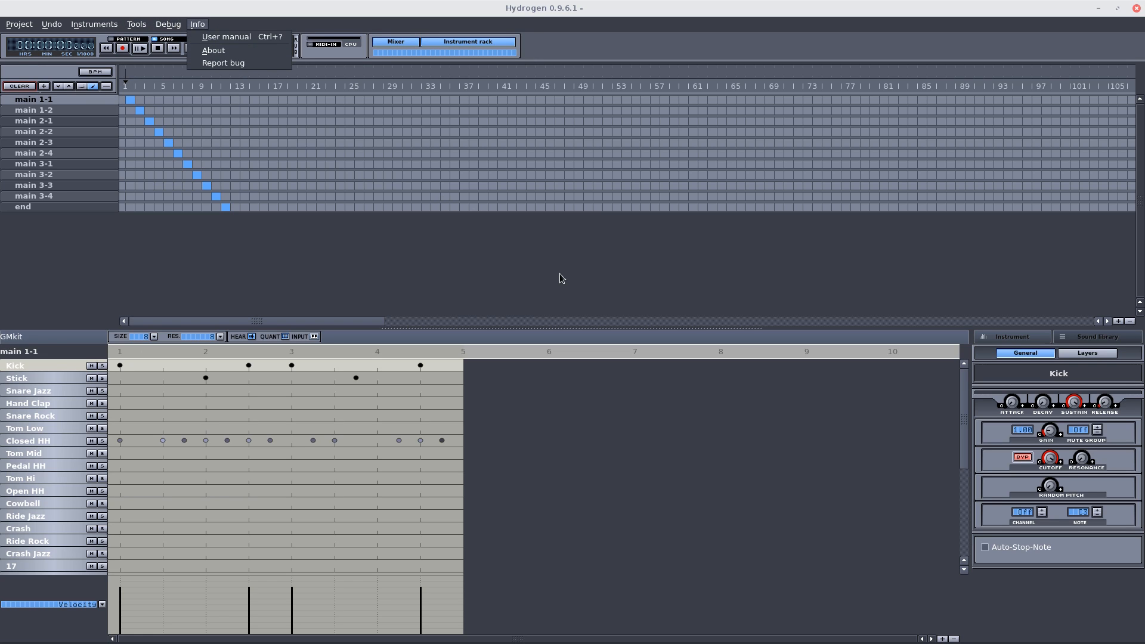
# Dismiss the open menu to return to the pattern editor.
pyautogui.click(196, 23)
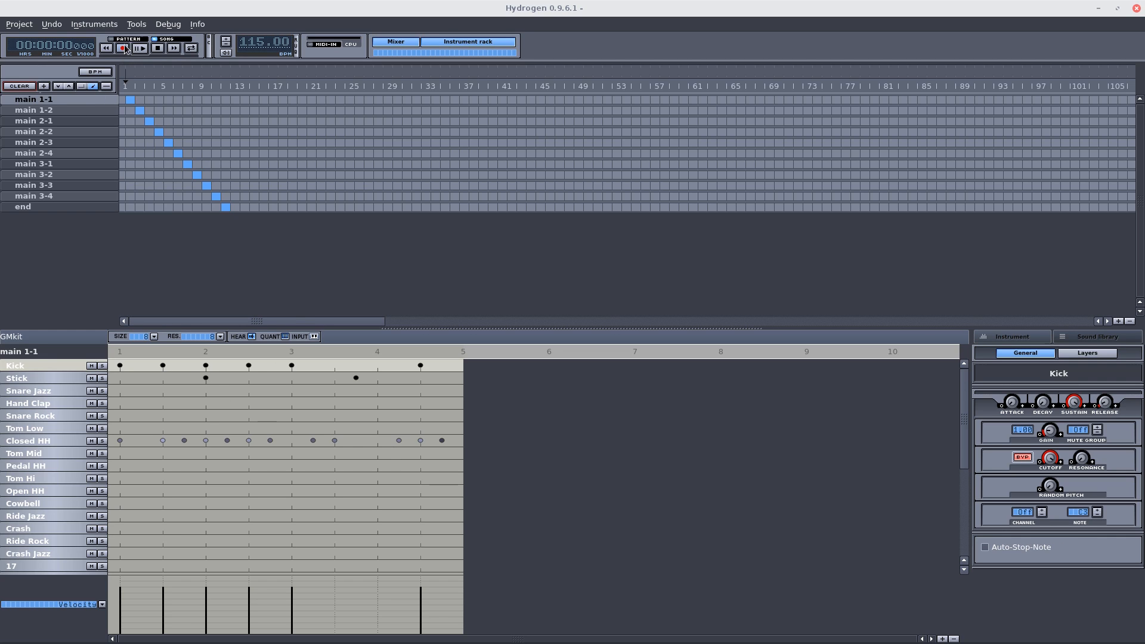
# Rewind and play pattern main 1-1 with the extra kicks, then stop.
pyautogui.click(157, 48)
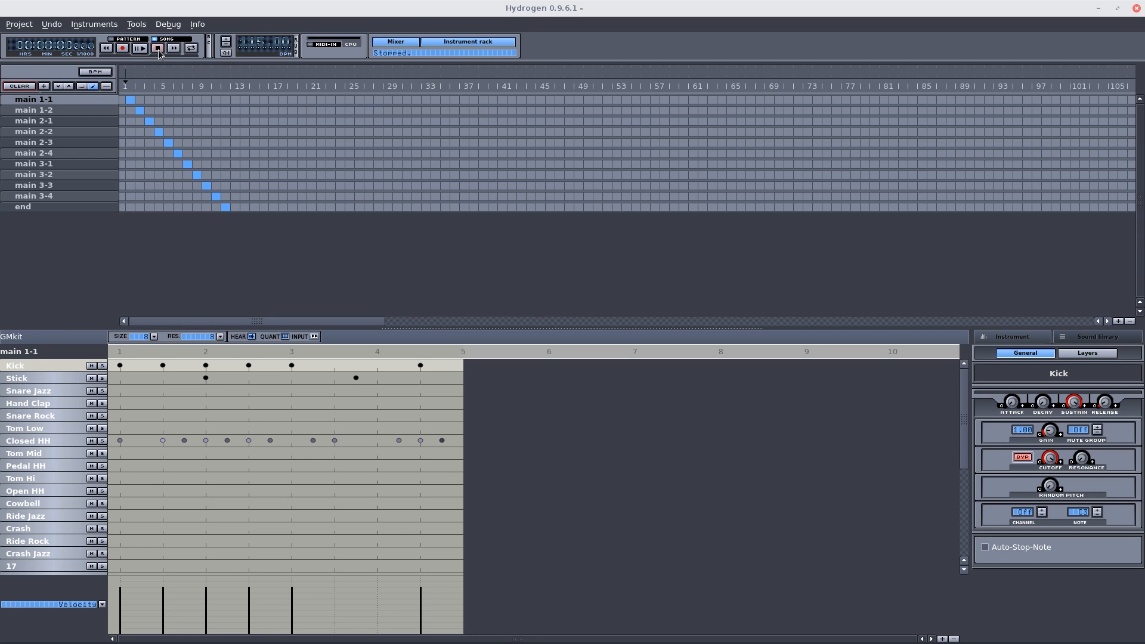
pyautogui.click(140, 48)
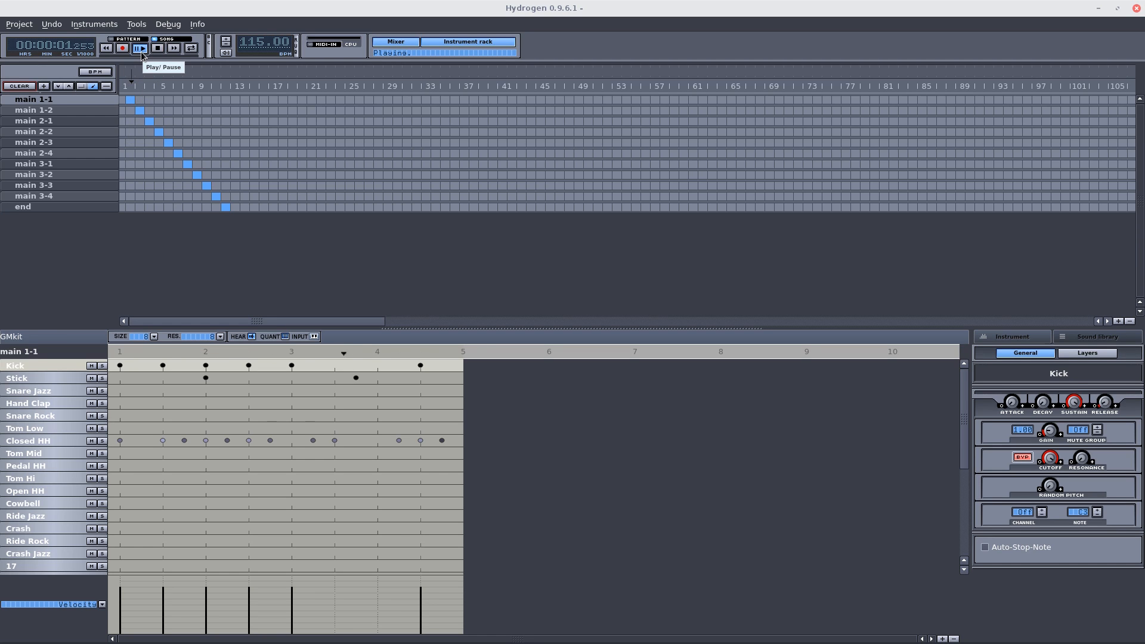
pyautogui.click(157, 47)
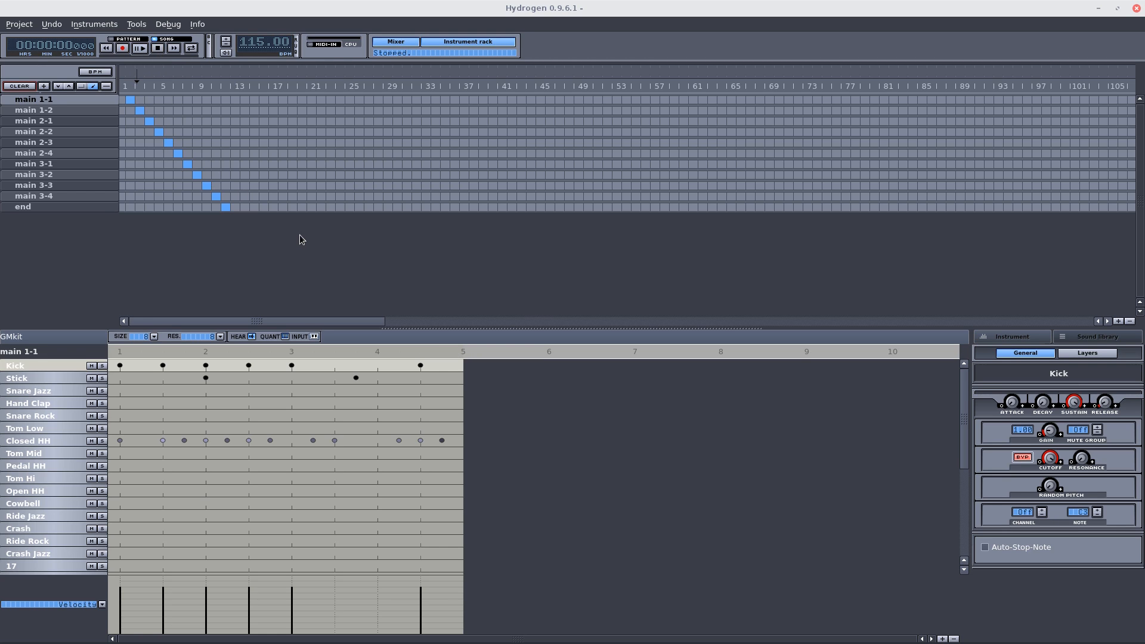
# Move the extra kick from after beat 1 to after beat 3, then play and stop to check it.
pyautogui.click(334, 365)
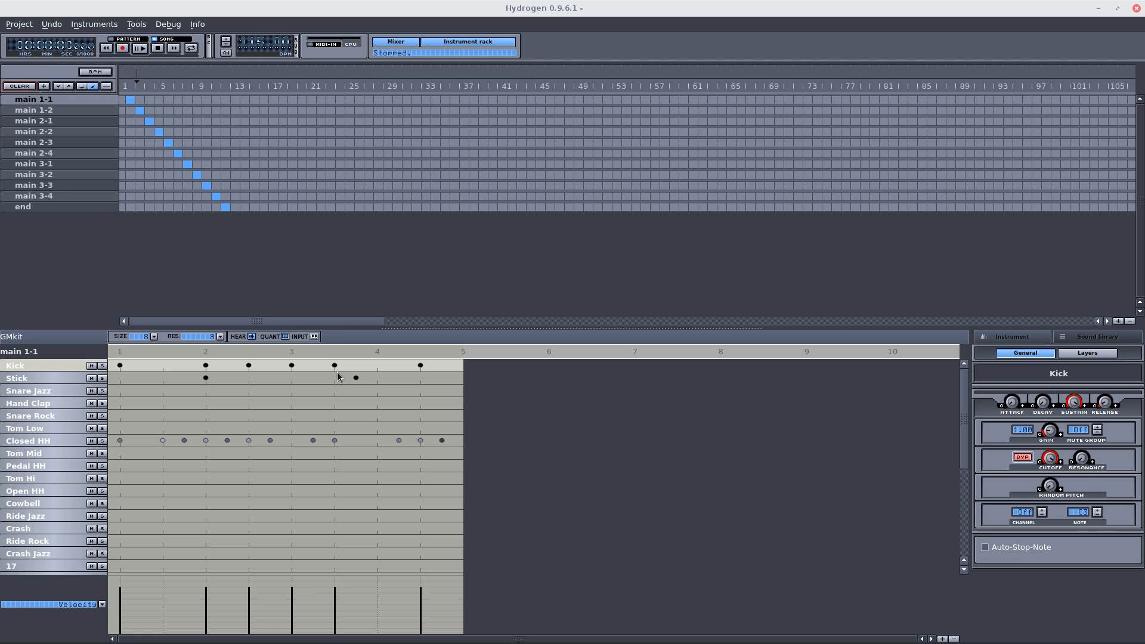
pyautogui.click(138, 48)
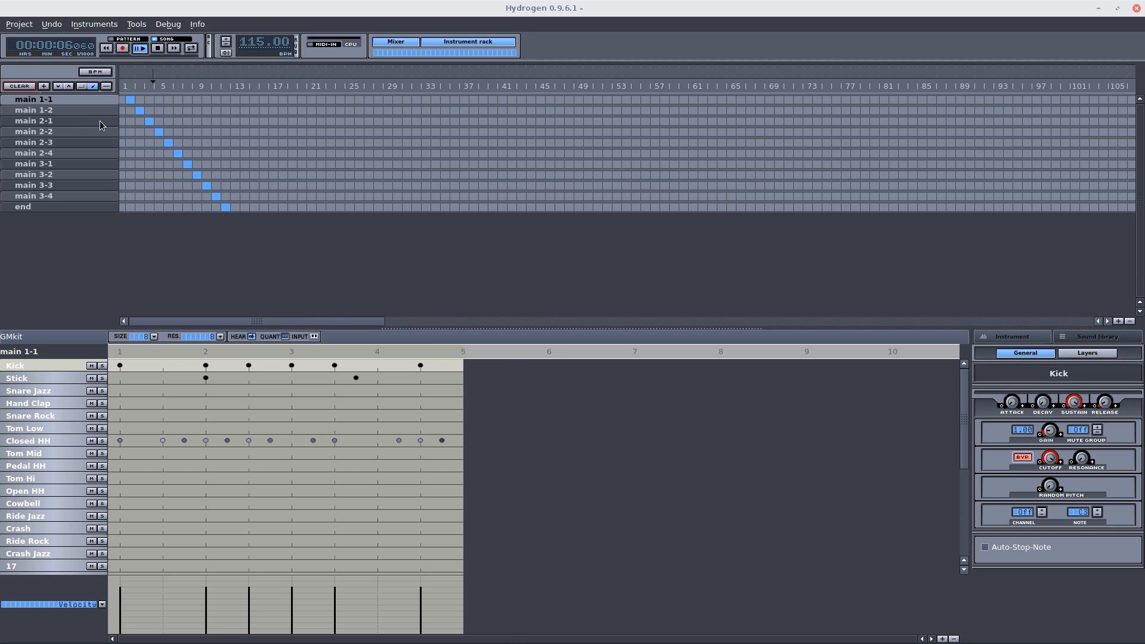
pyautogui.click(156, 47)
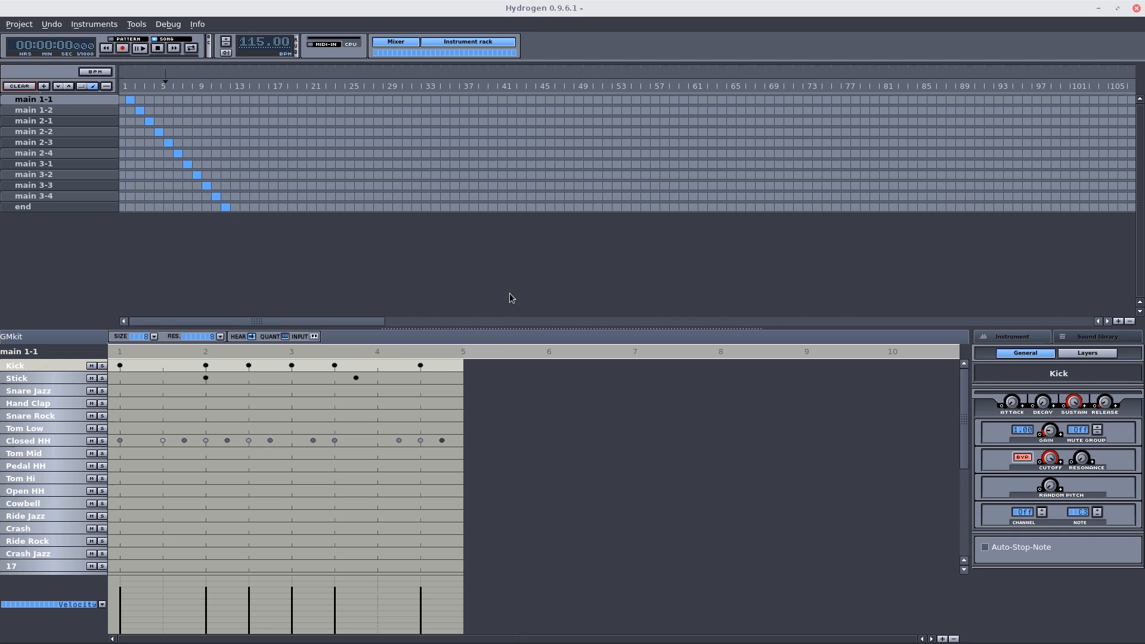
# Play the song with the revised kick pattern from the start, then stop it.
pyautogui.click(138, 47)
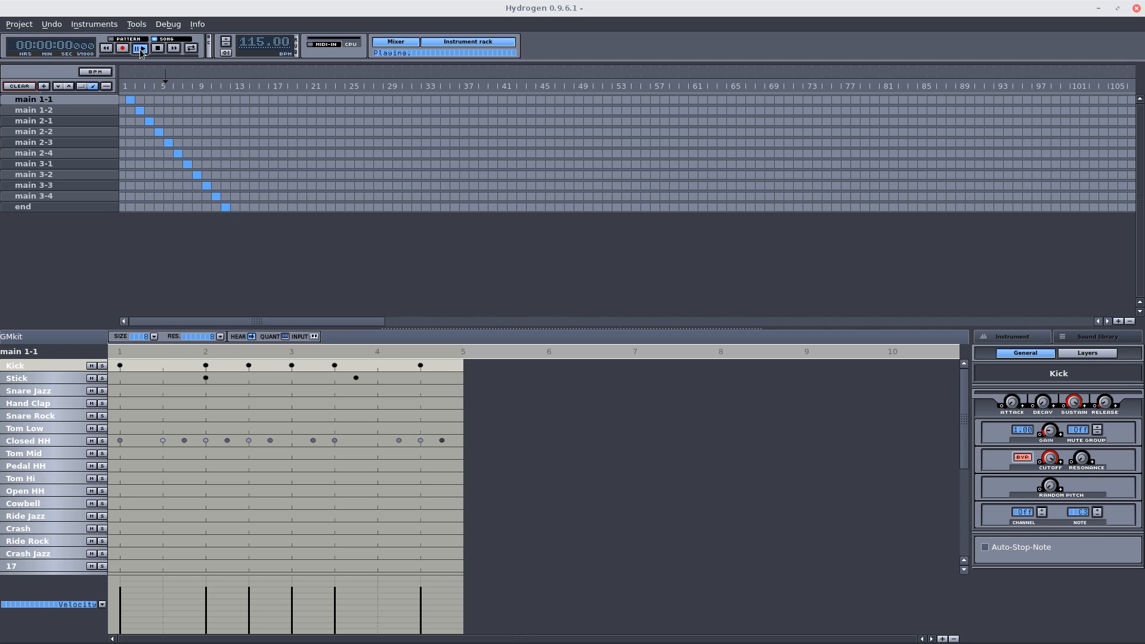
pyautogui.click(139, 48)
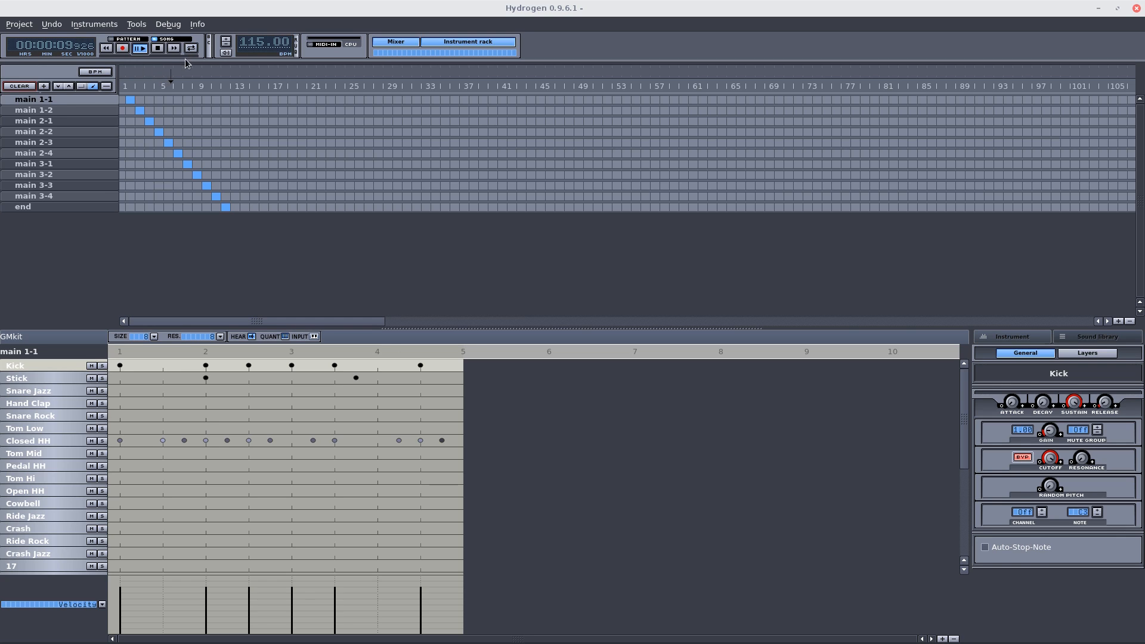
pyautogui.click(395, 41)
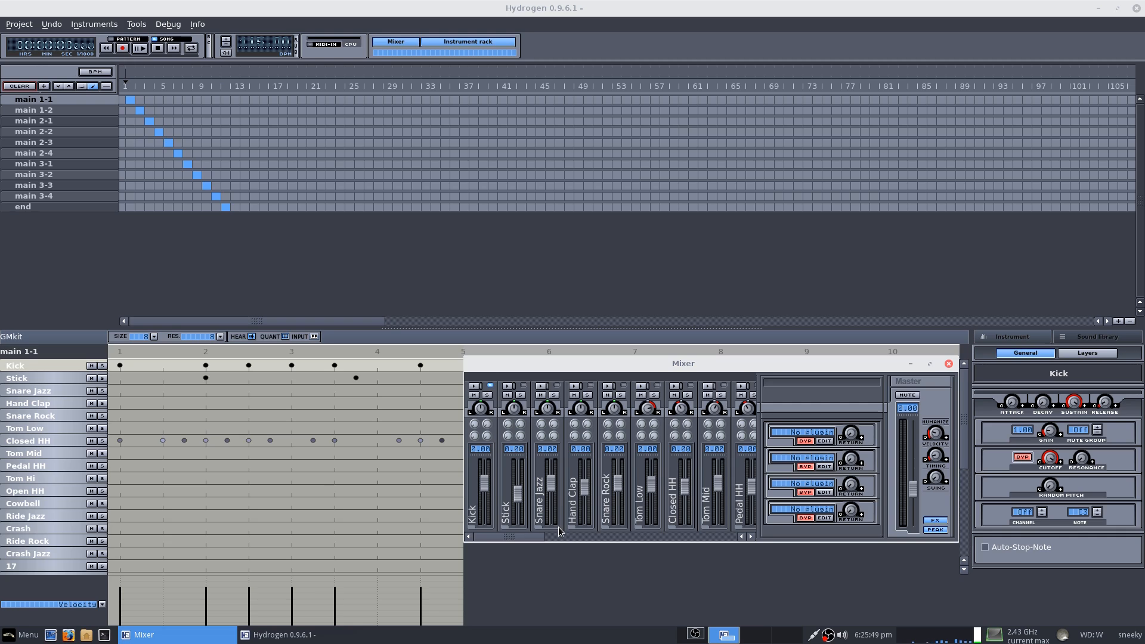
pyautogui.moveTo(540, 266)
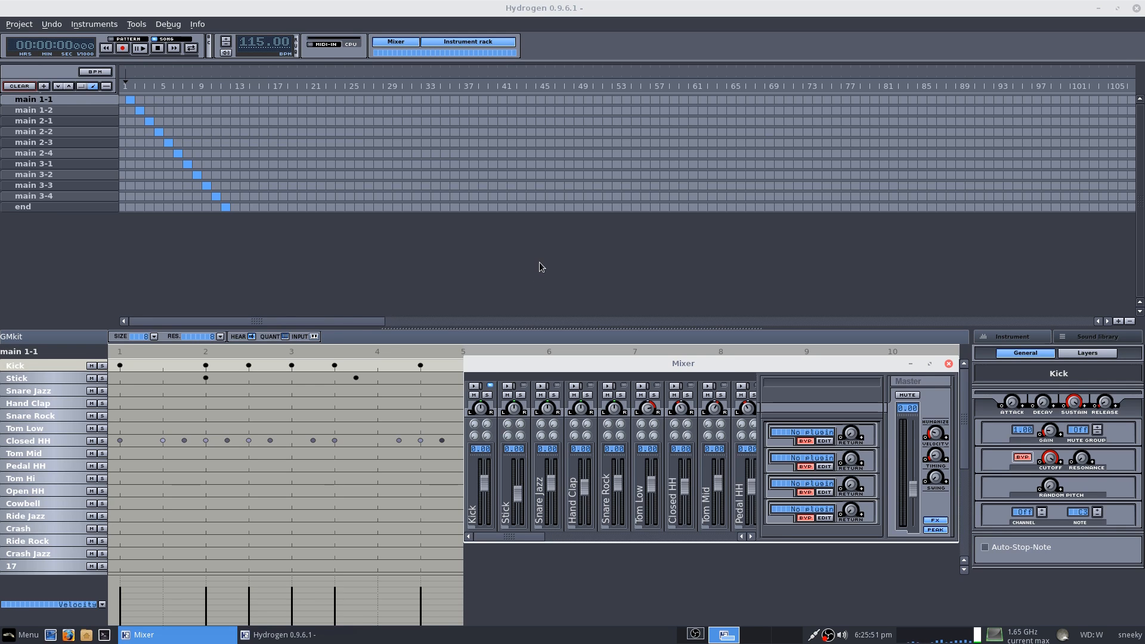